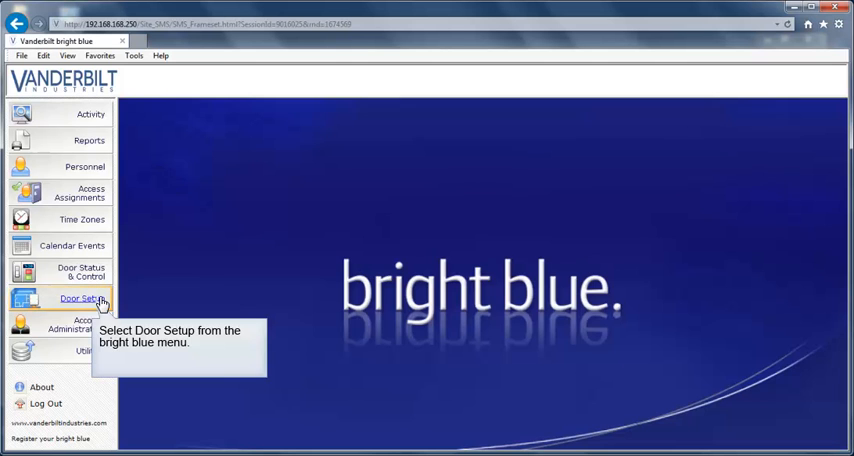
- Begin a wireless door with the AD-400-CY Cylindrical Lockset and continue to its creation prompt
left_click(80, 298)
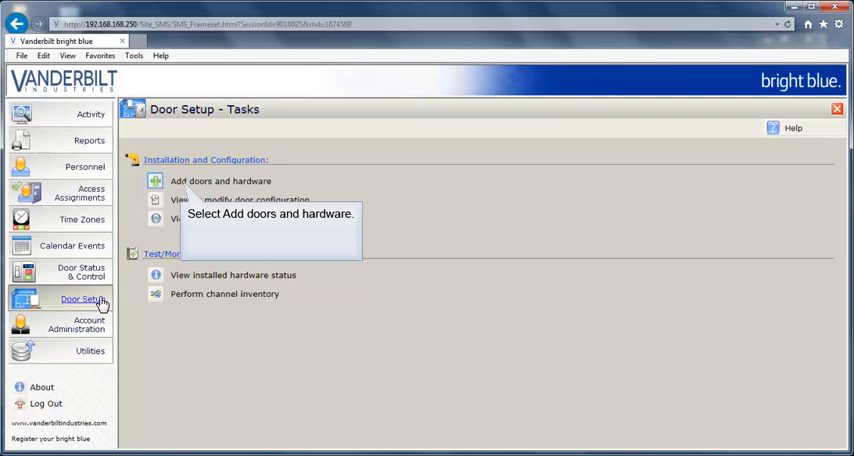
mouse_move(156, 184)
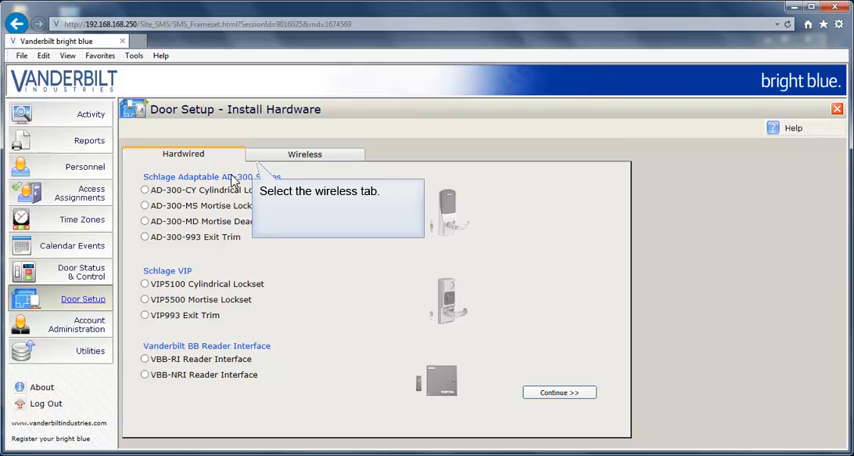
left_click(304, 154)
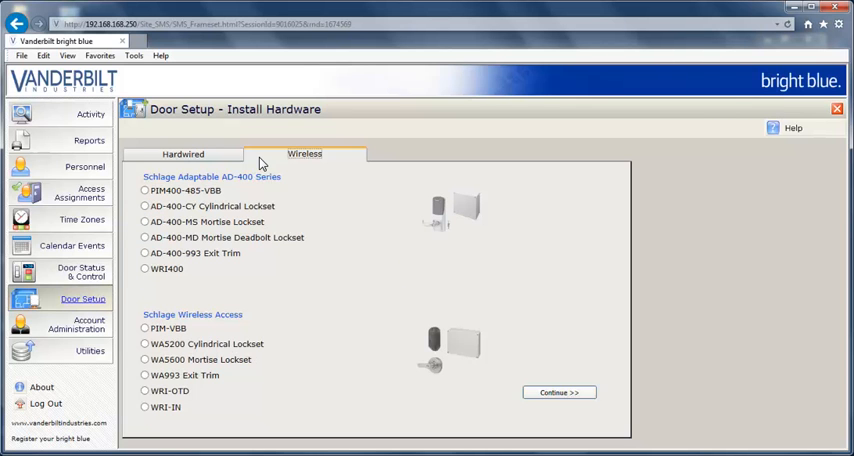
mouse_move(144, 212)
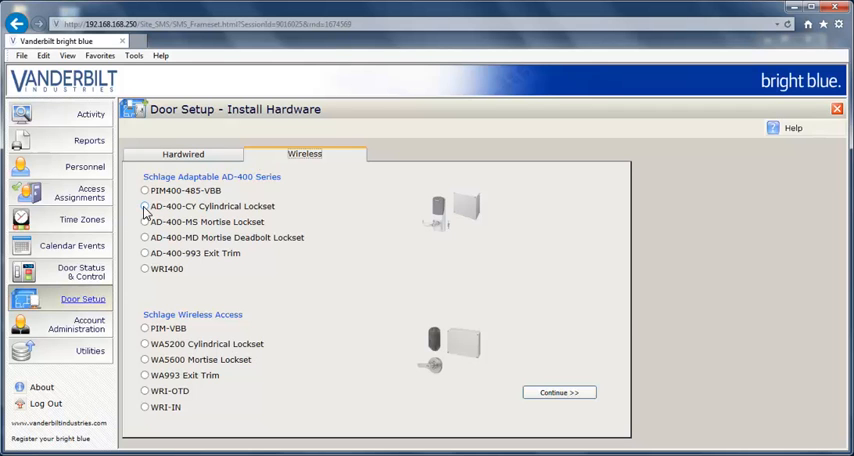
left_click(144, 206)
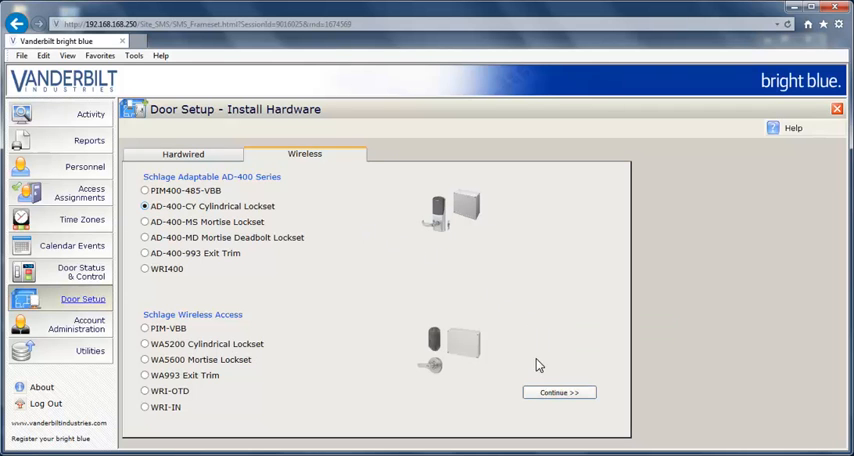
left_click(560, 392)
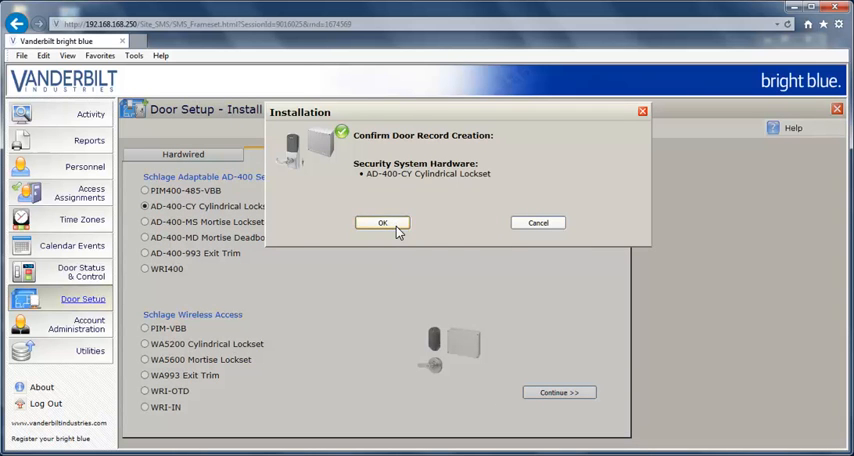
- Confirm the new door record and start renaming it 'Training Room 2'
left_click(382, 222)
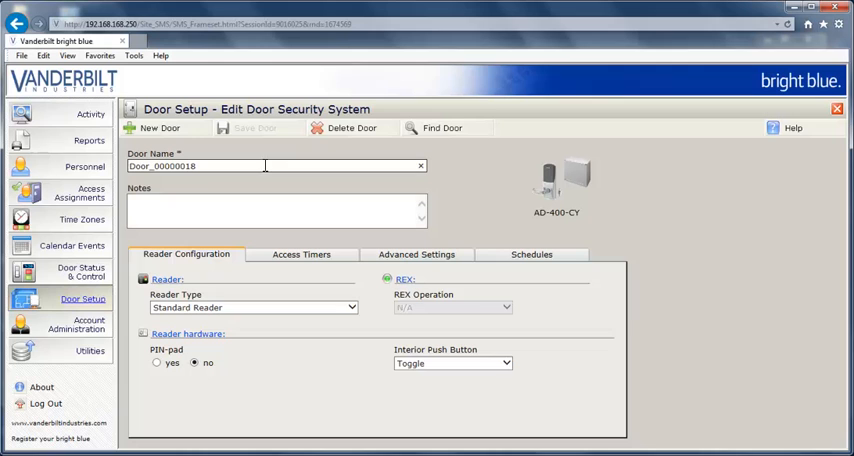
triple_click(190, 166)
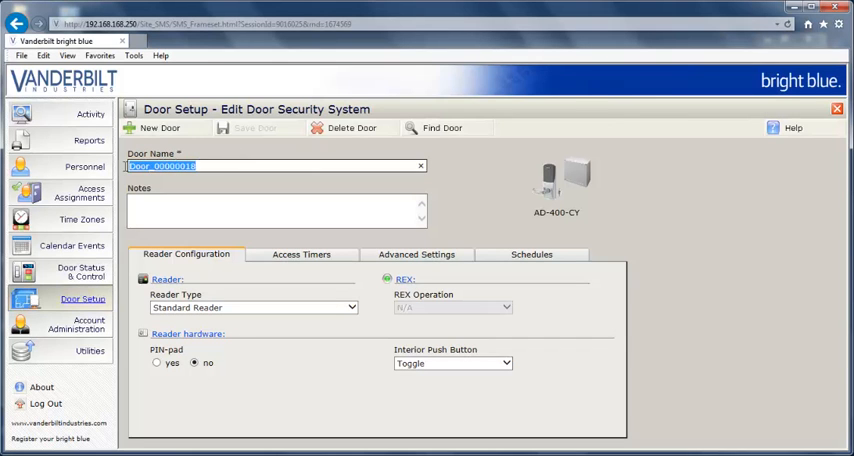
type("Training Room 2")
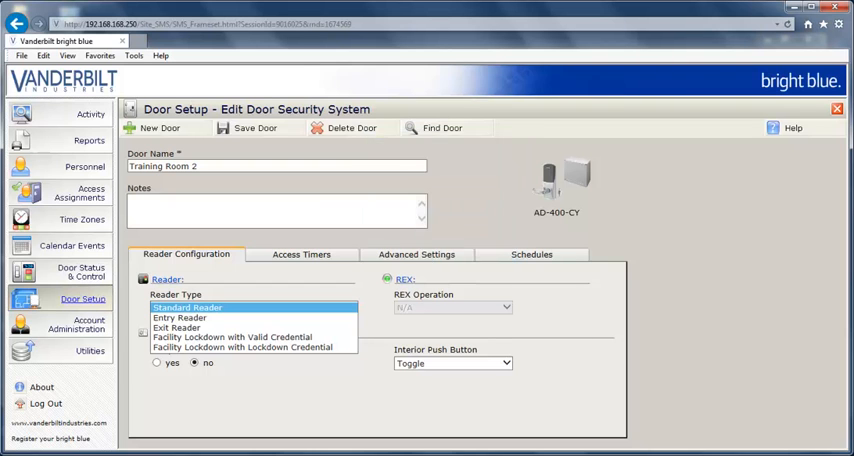
mouse_move(244, 348)
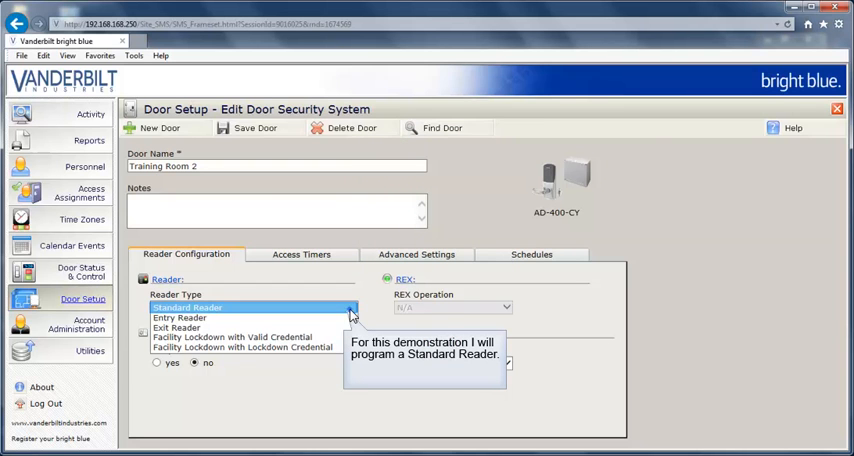
- Keep Standard Reader as Training Room 2's reader type
left_click(184, 308)
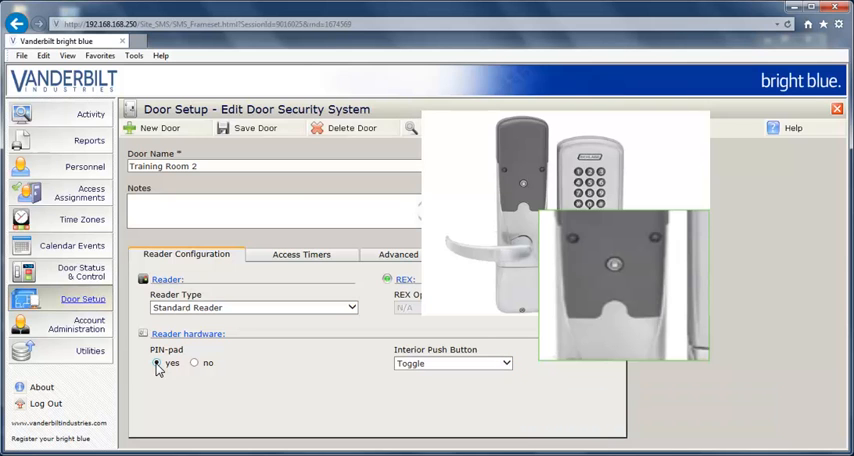
mouse_move(344, 370)
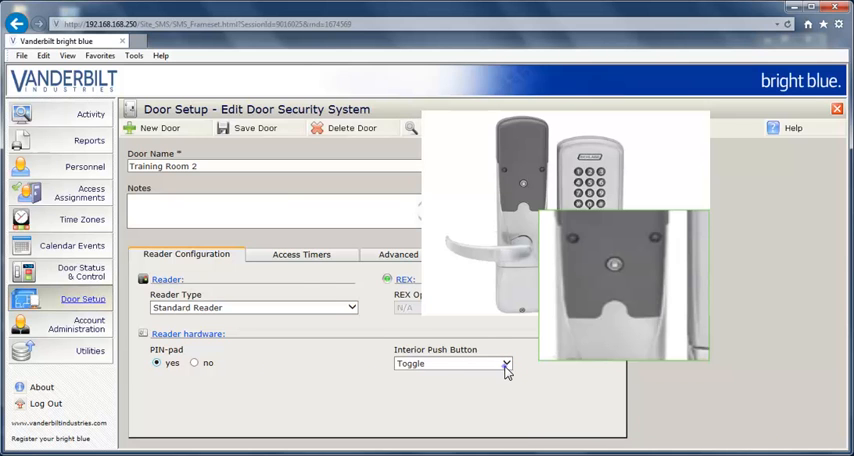
- Review Inactive, Toggle and Lockdown and keep the interior push button at Toggle
left_click(452, 364)
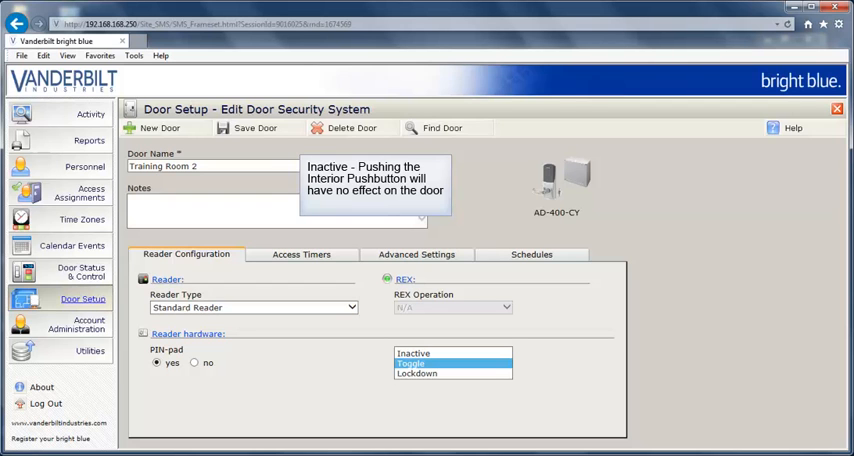
mouse_move(408, 364)
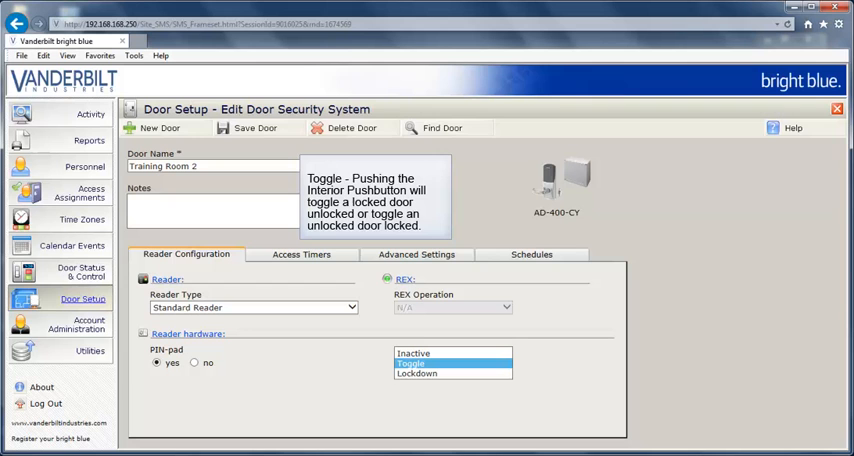
mouse_move(416, 372)
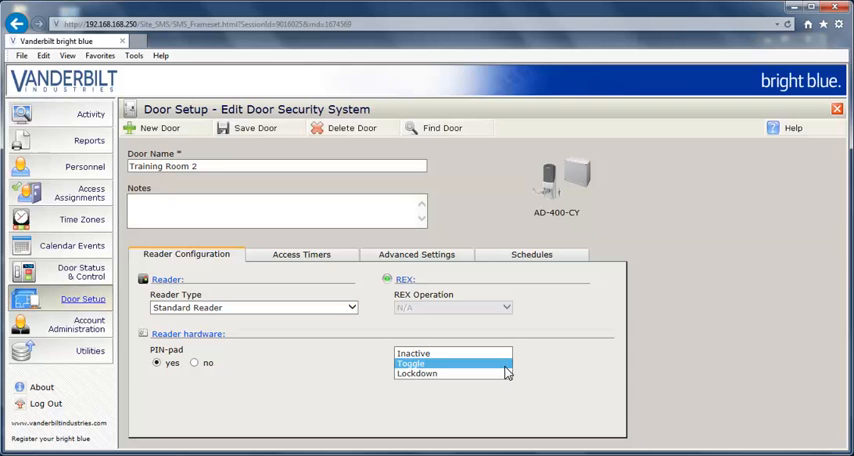
left_click(450, 364)
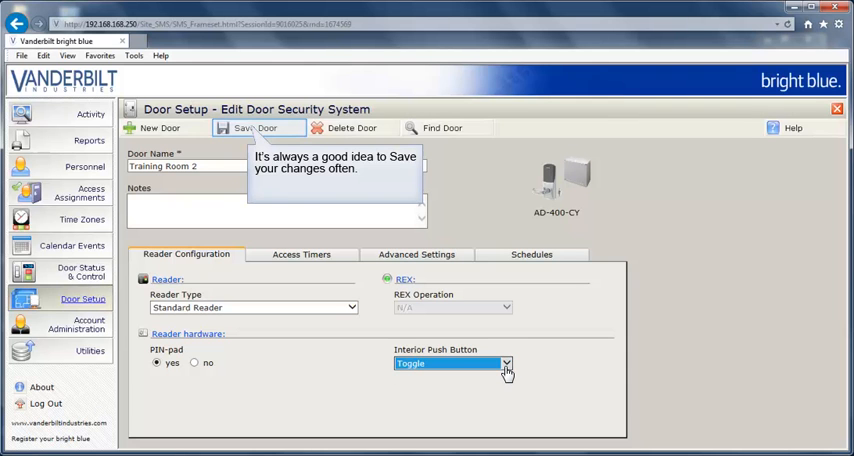
mouse_move(388, 356)
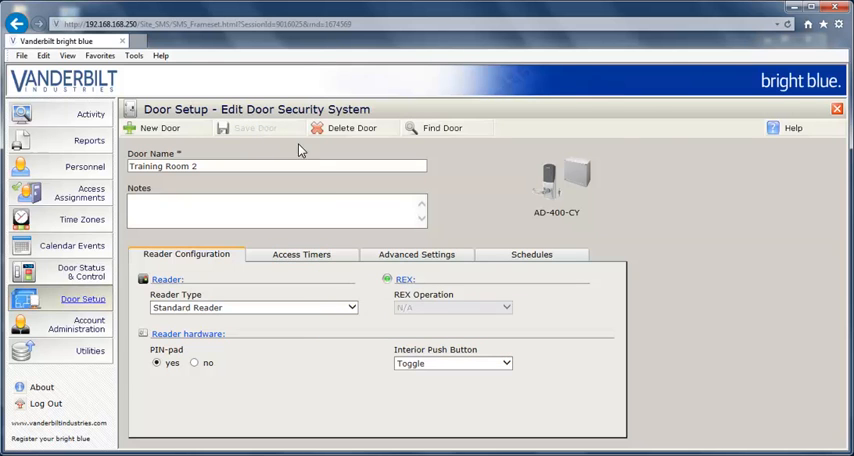
- Review Training Room 2's access timers and move on to its advanced settings
left_click(300, 254)
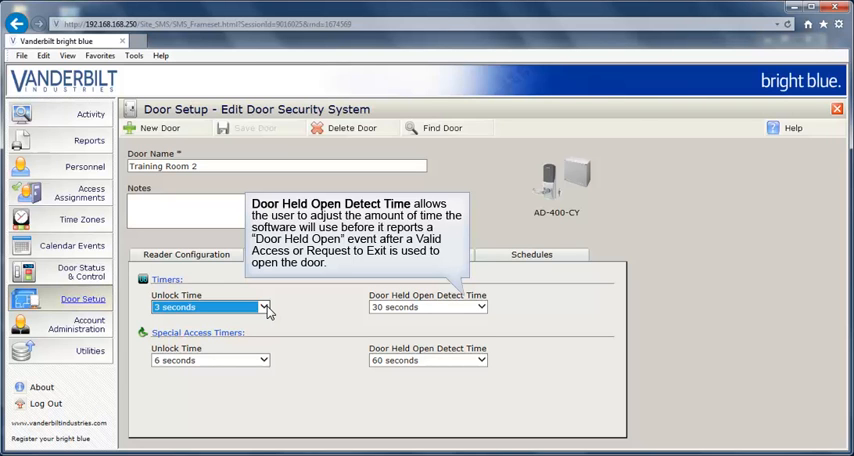
mouse_move(284, 312)
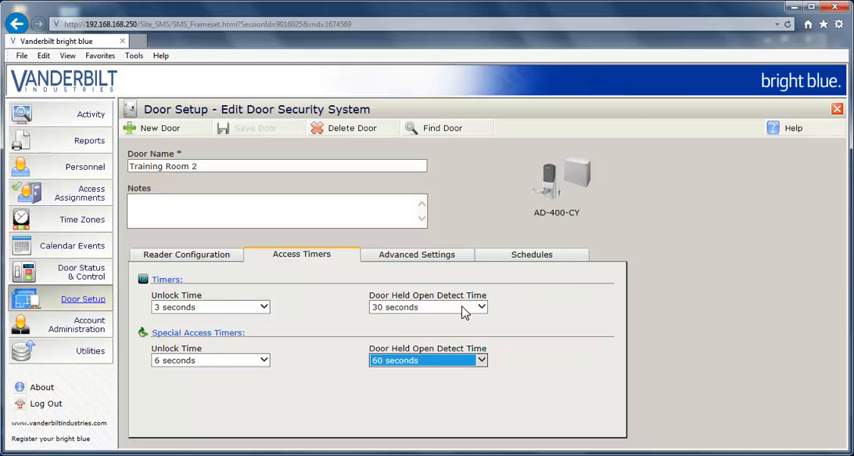
left_click(416, 254)
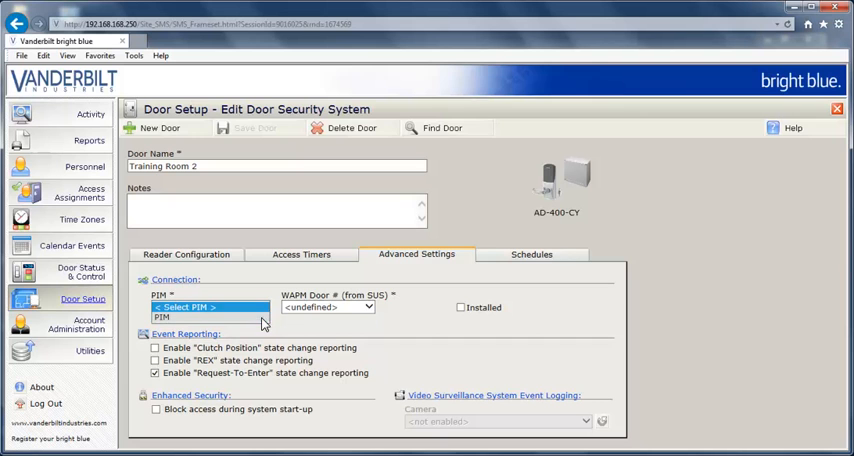
- Connect Training Room 2 to the PIM and mark its reader as installed
left_click(210, 308)
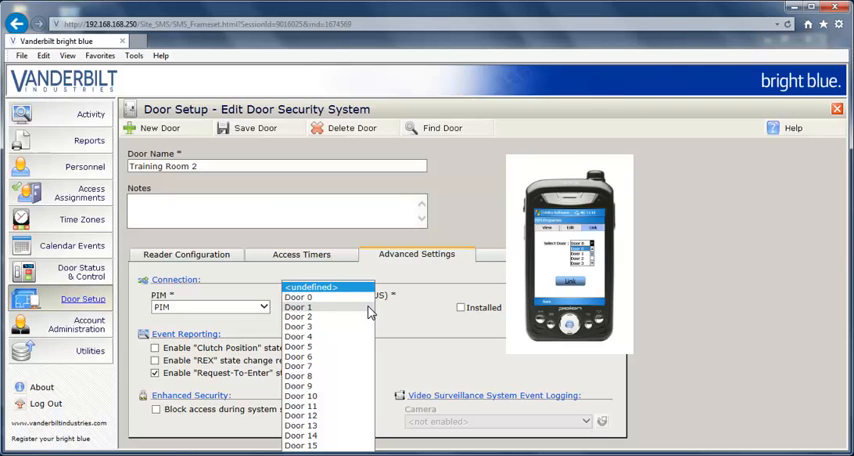
mouse_move(364, 302)
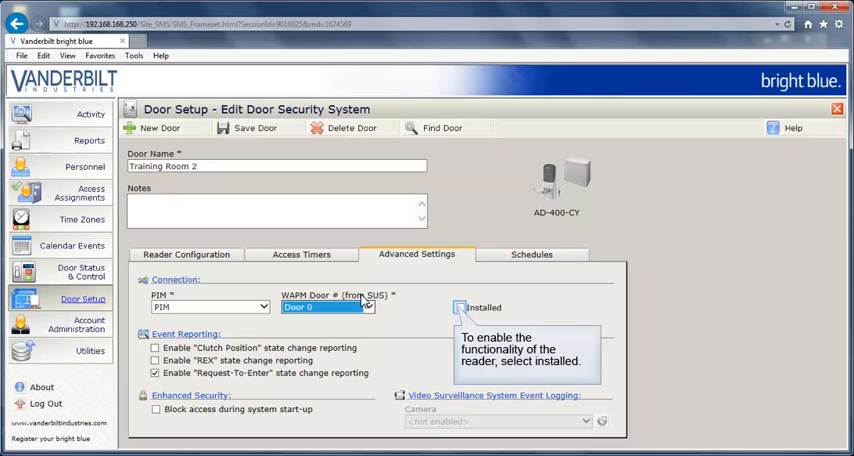
mouse_move(384, 302)
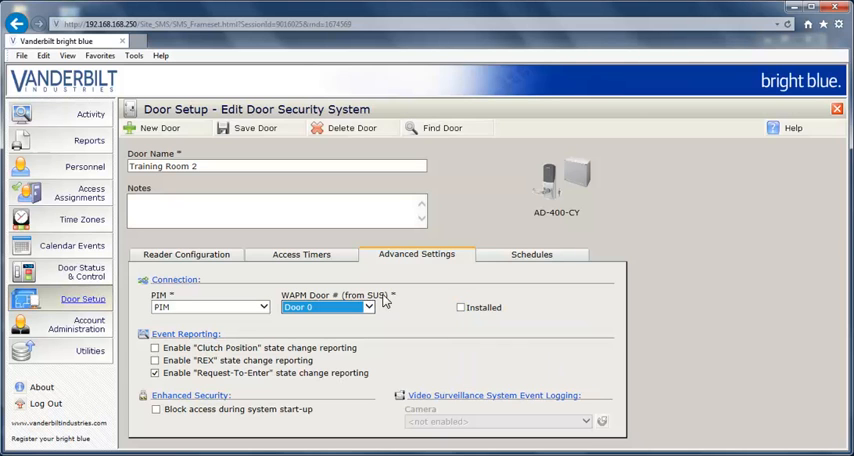
left_click(462, 308)
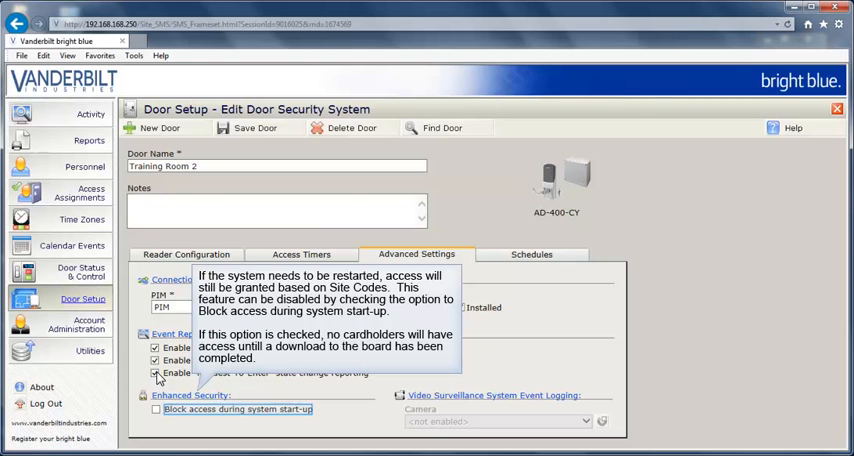
mouse_move(168, 416)
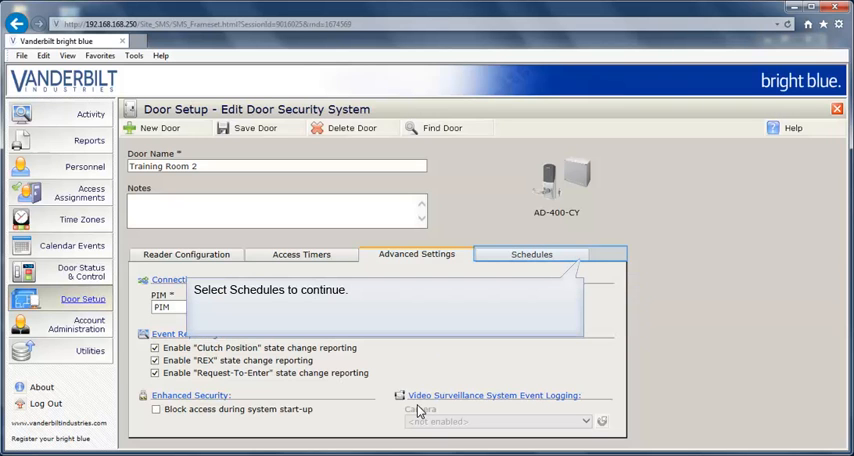
mouse_move(502, 396)
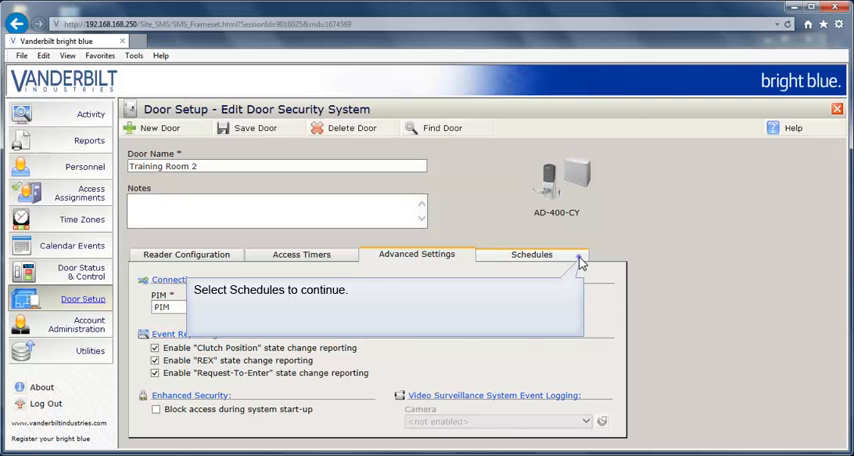
- In Schedules, have Training Room 2 re-lock automatically when left toggled unlocked
left_click(532, 254)
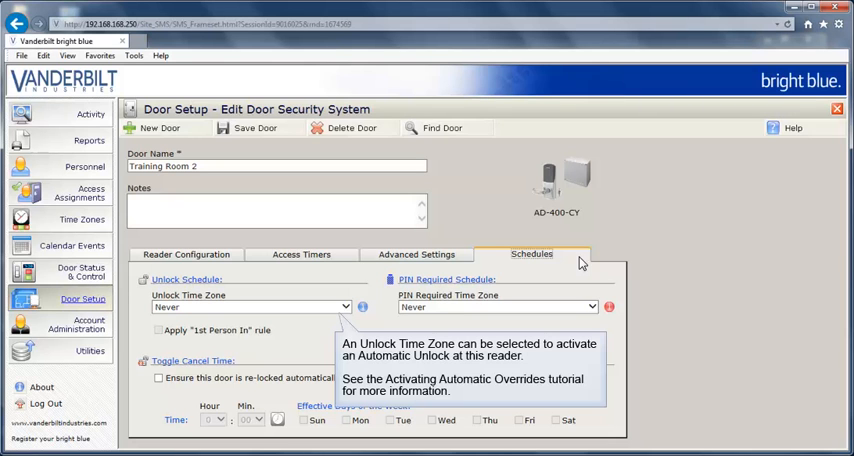
mouse_move(408, 276)
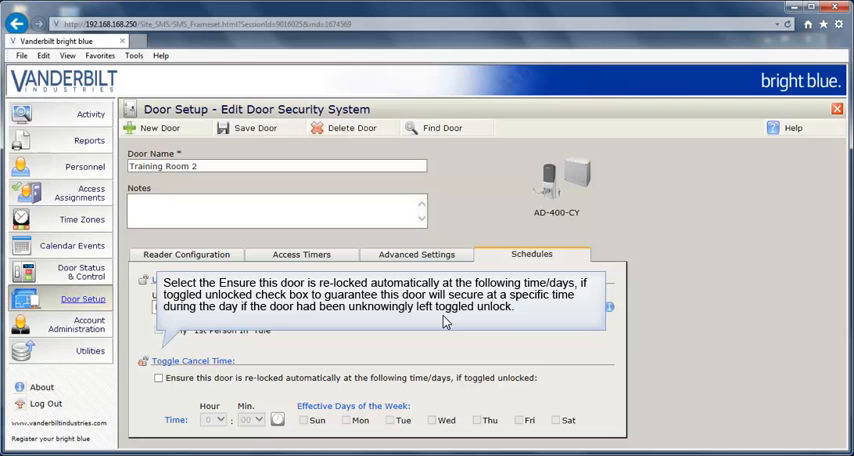
mouse_move(208, 344)
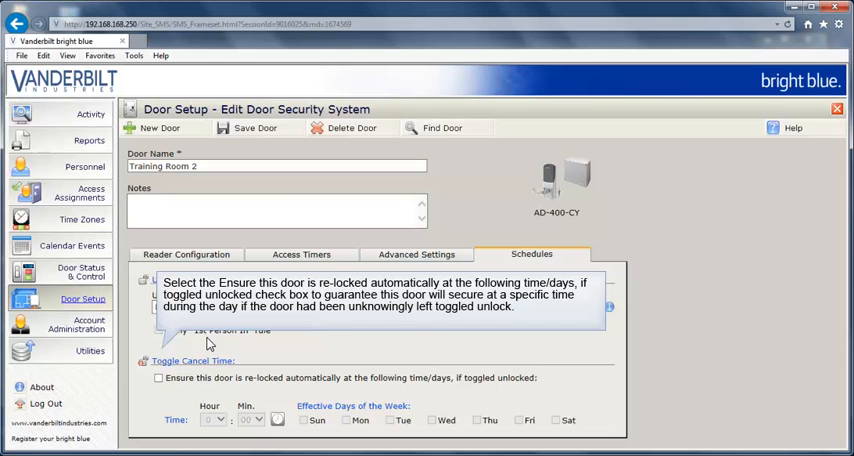
left_click(158, 378)
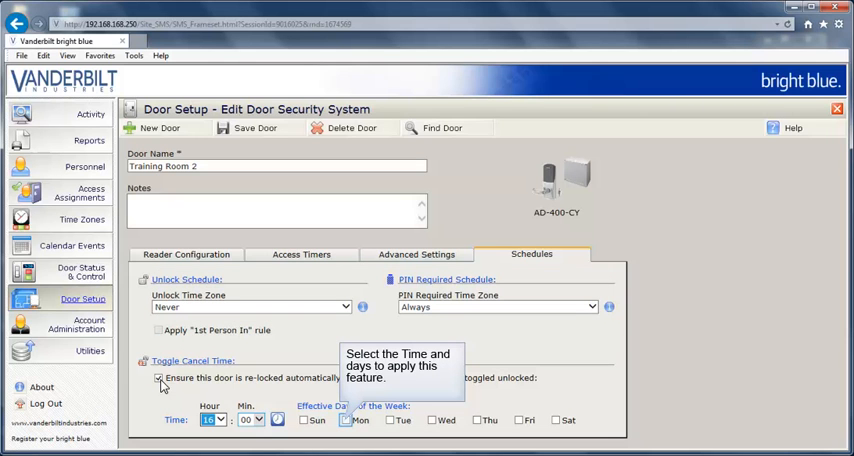